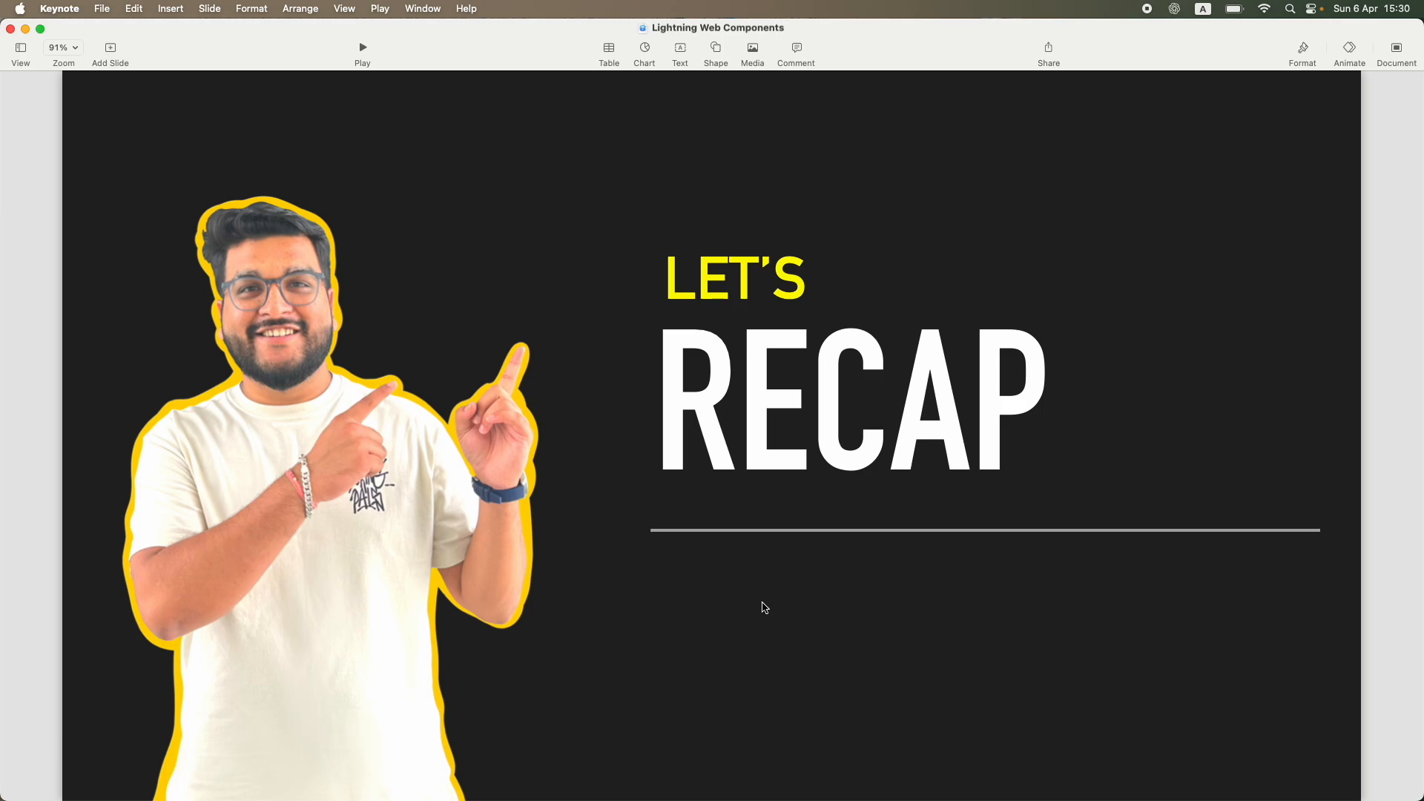
# Advance via the Functions slide to the 'What do we cover in this curriculum?' slide.
pyautogui.press('right')
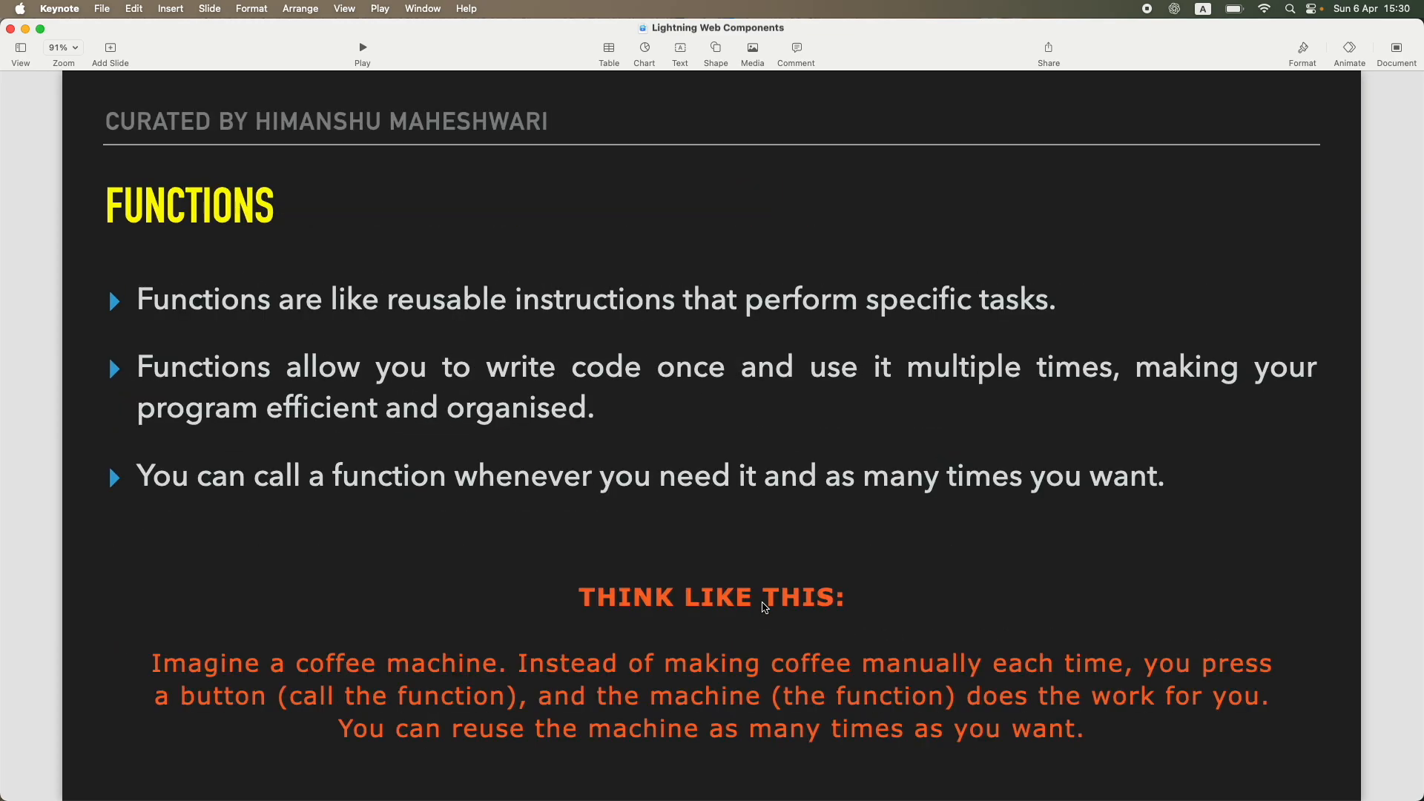
pyautogui.press('right')
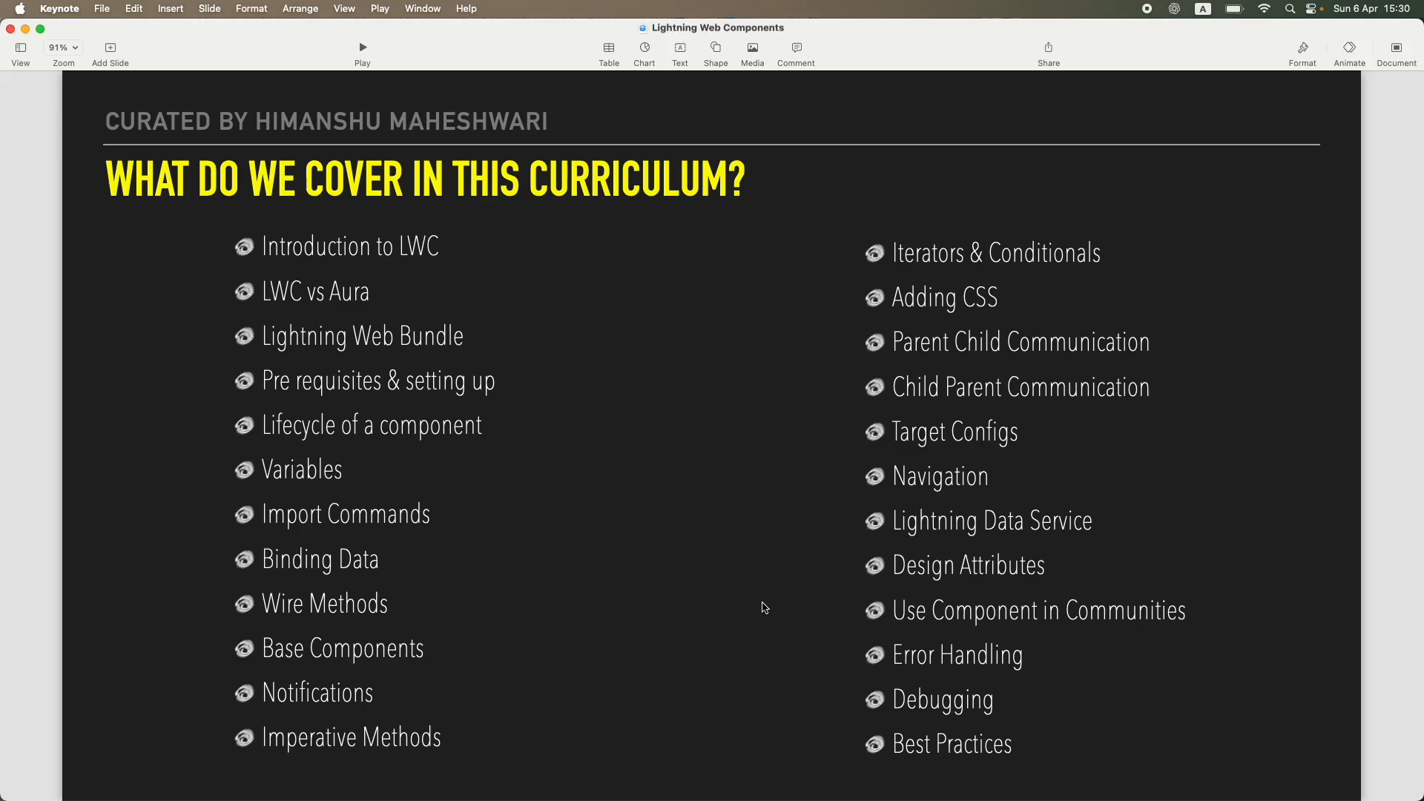
# Go past the 'What is LWC?' definition slide onto the 'LWC VS JS' title slide.
pyautogui.press('right')
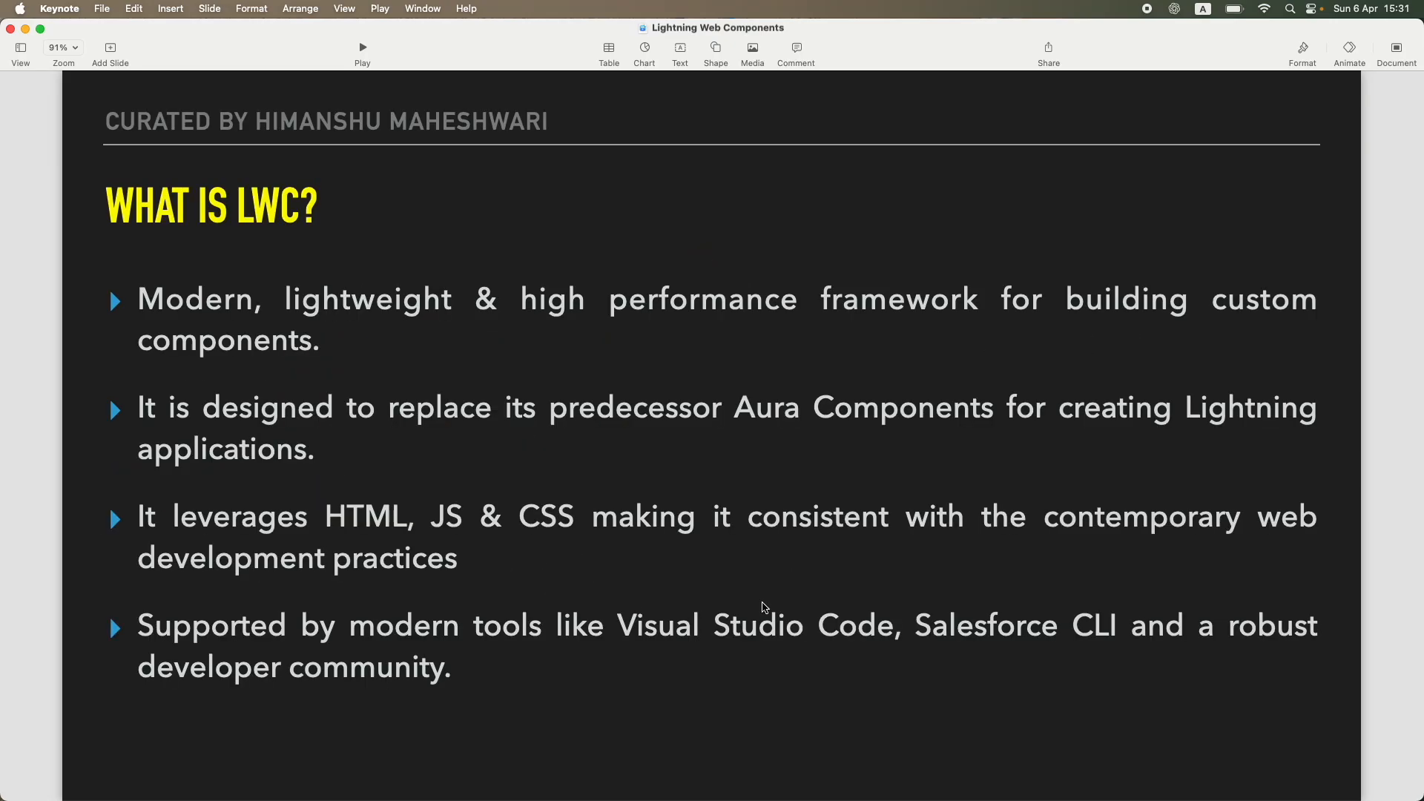
pyautogui.press('right')
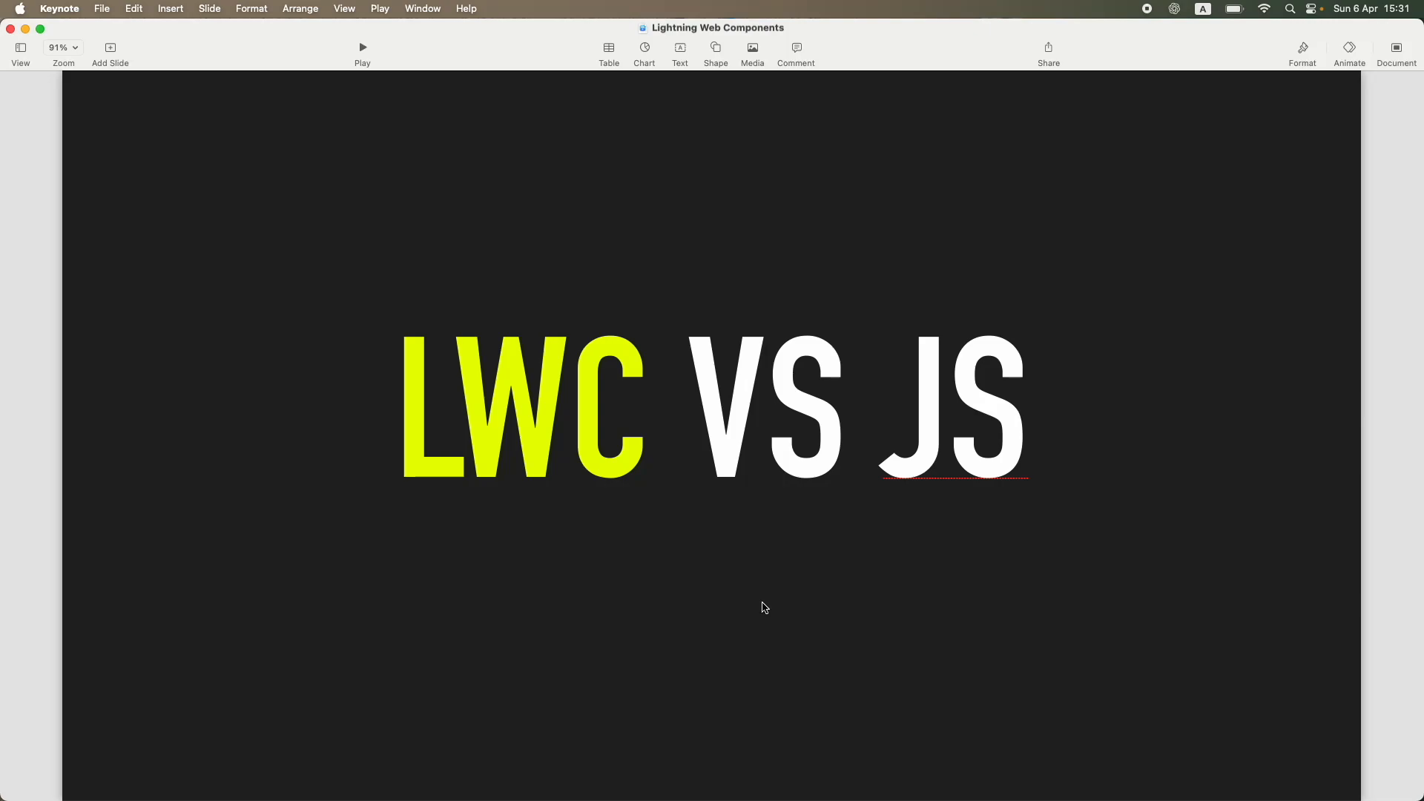
# Advance through the LWC vs Aura, support and JavaScript title slides to the topics overview.
pyautogui.press('right')
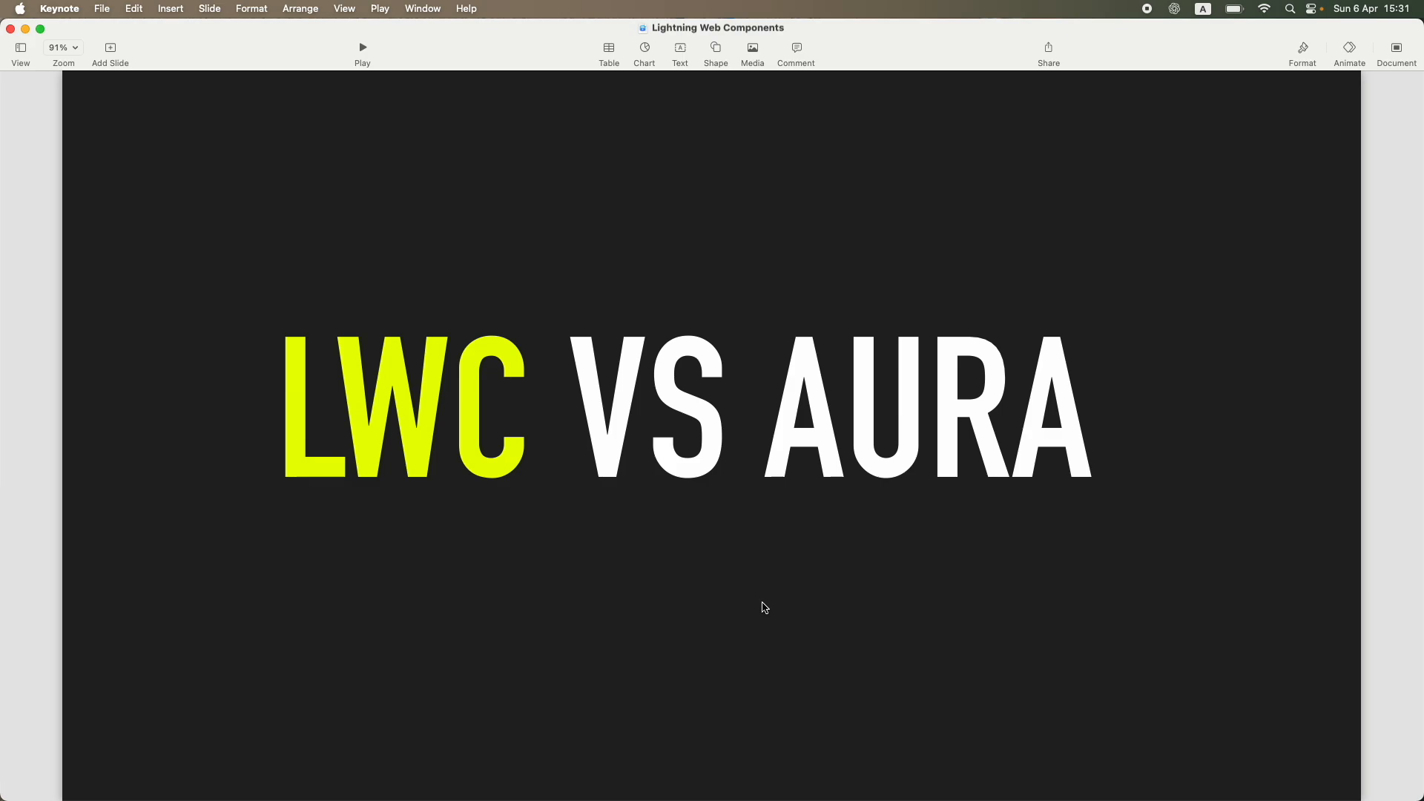
pyautogui.press('right')
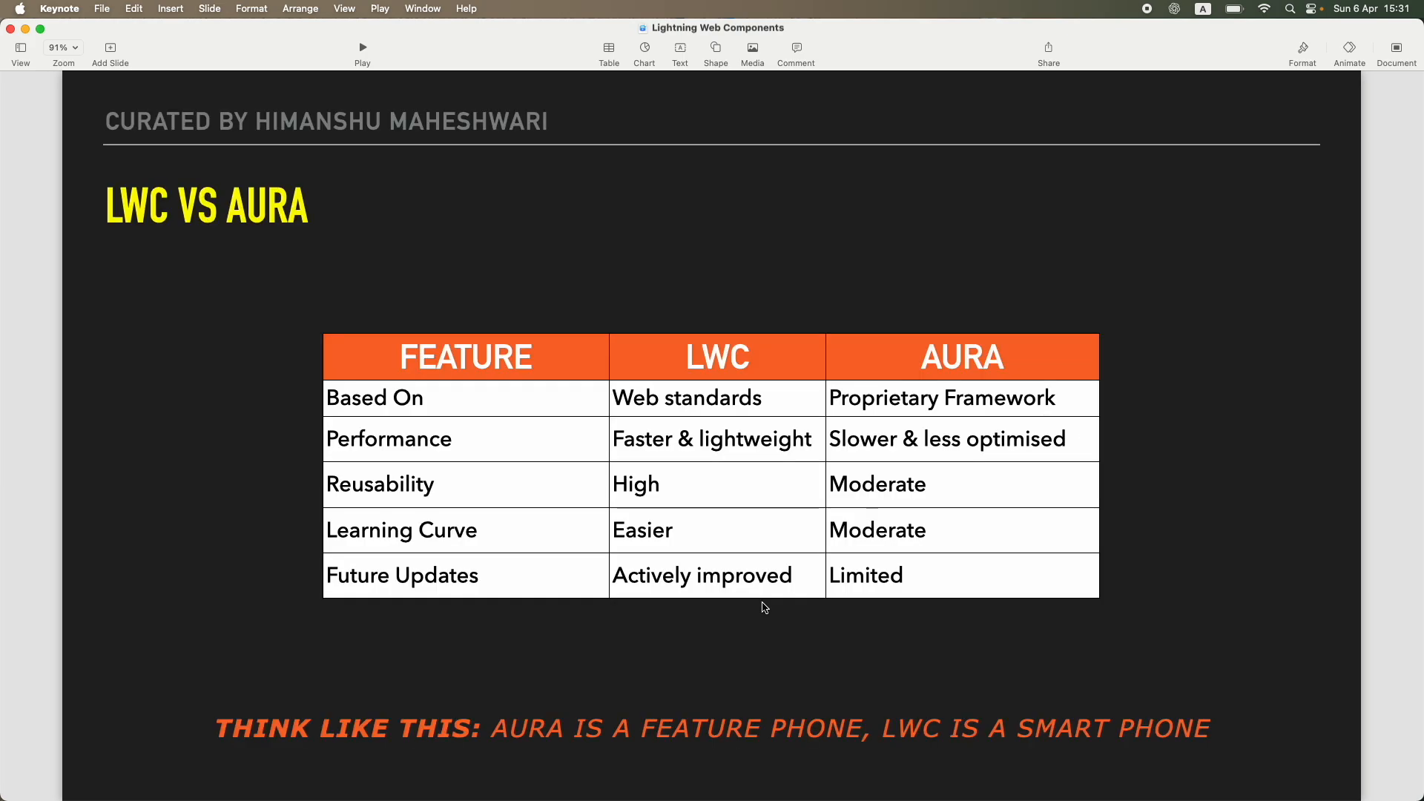
pyautogui.moveTo(650, 740)
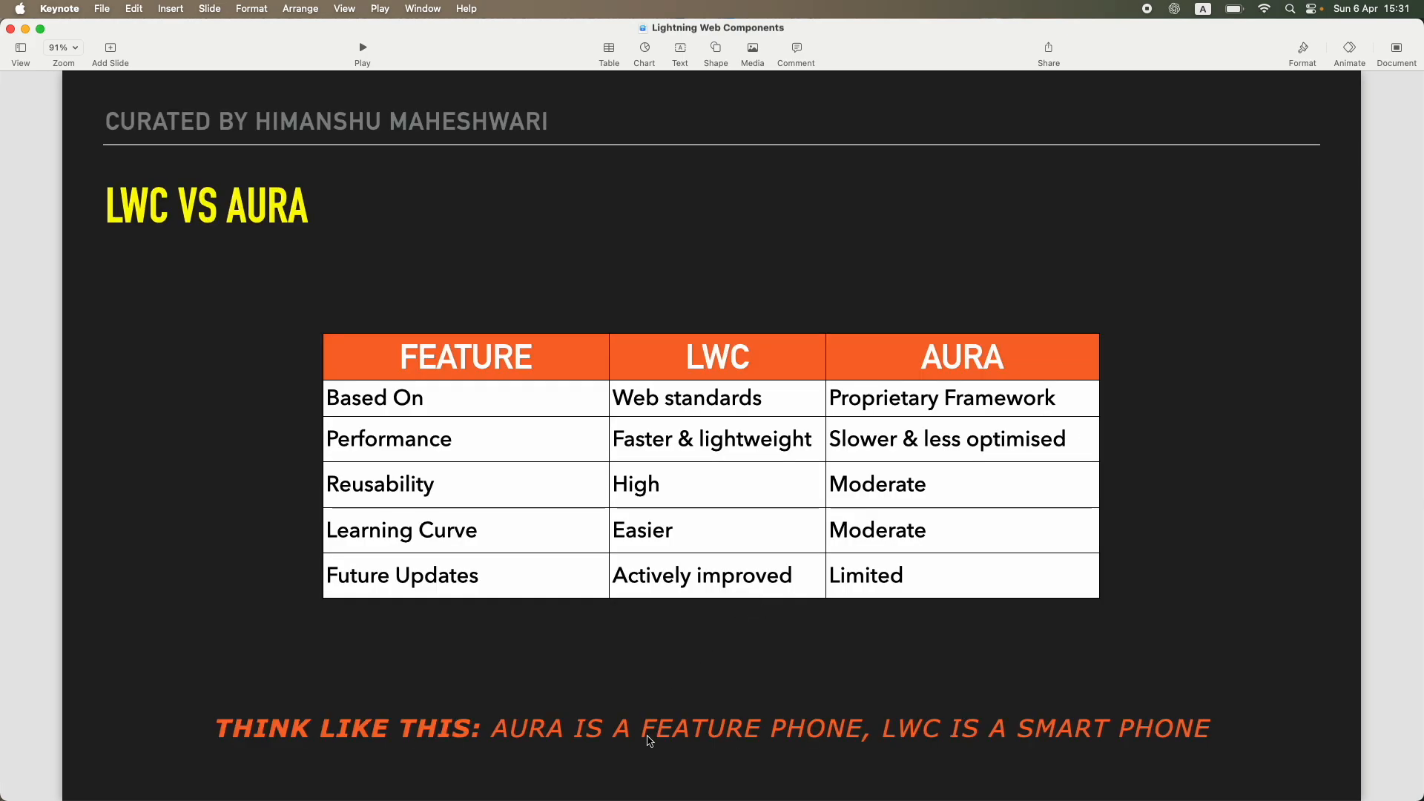
pyautogui.moveTo(605, 683)
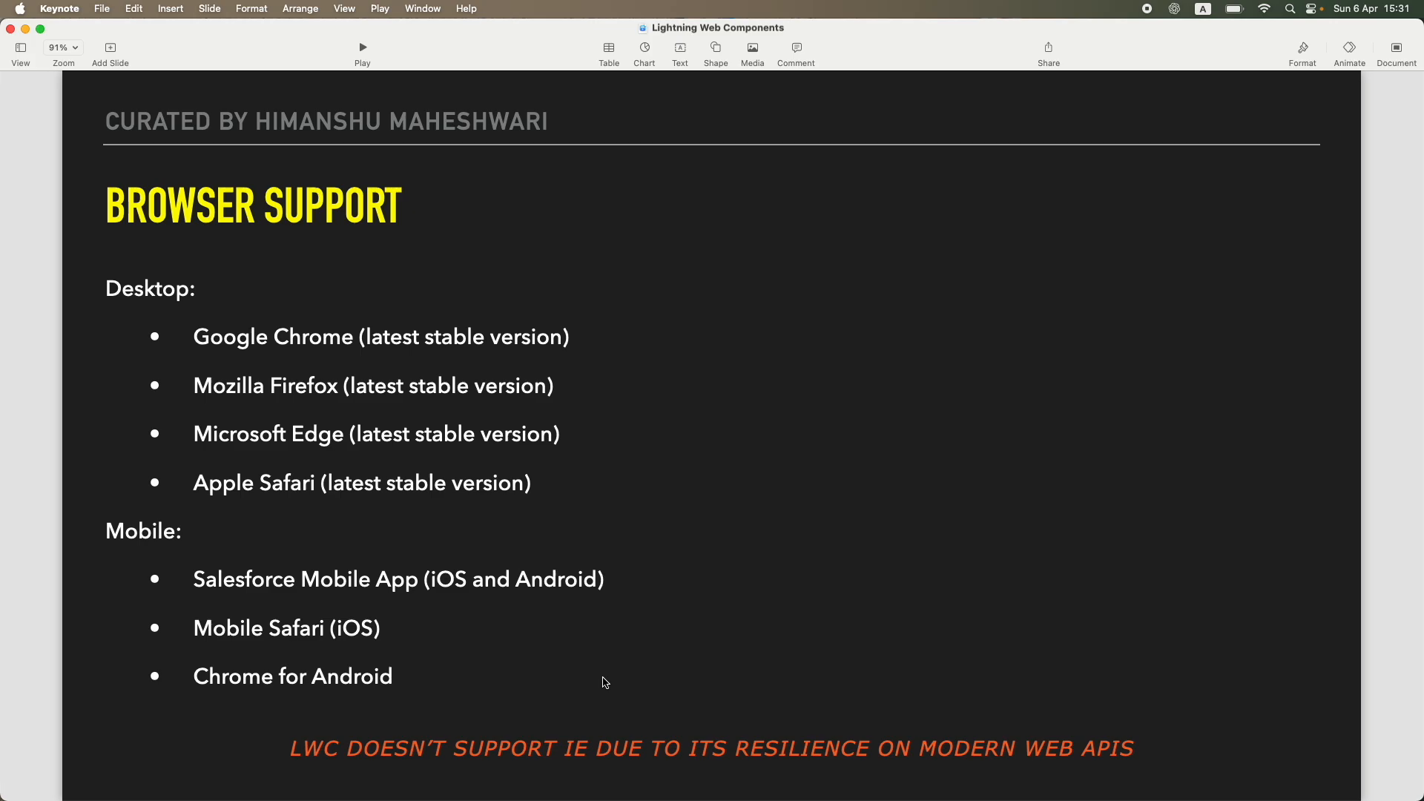
pyautogui.press('right')
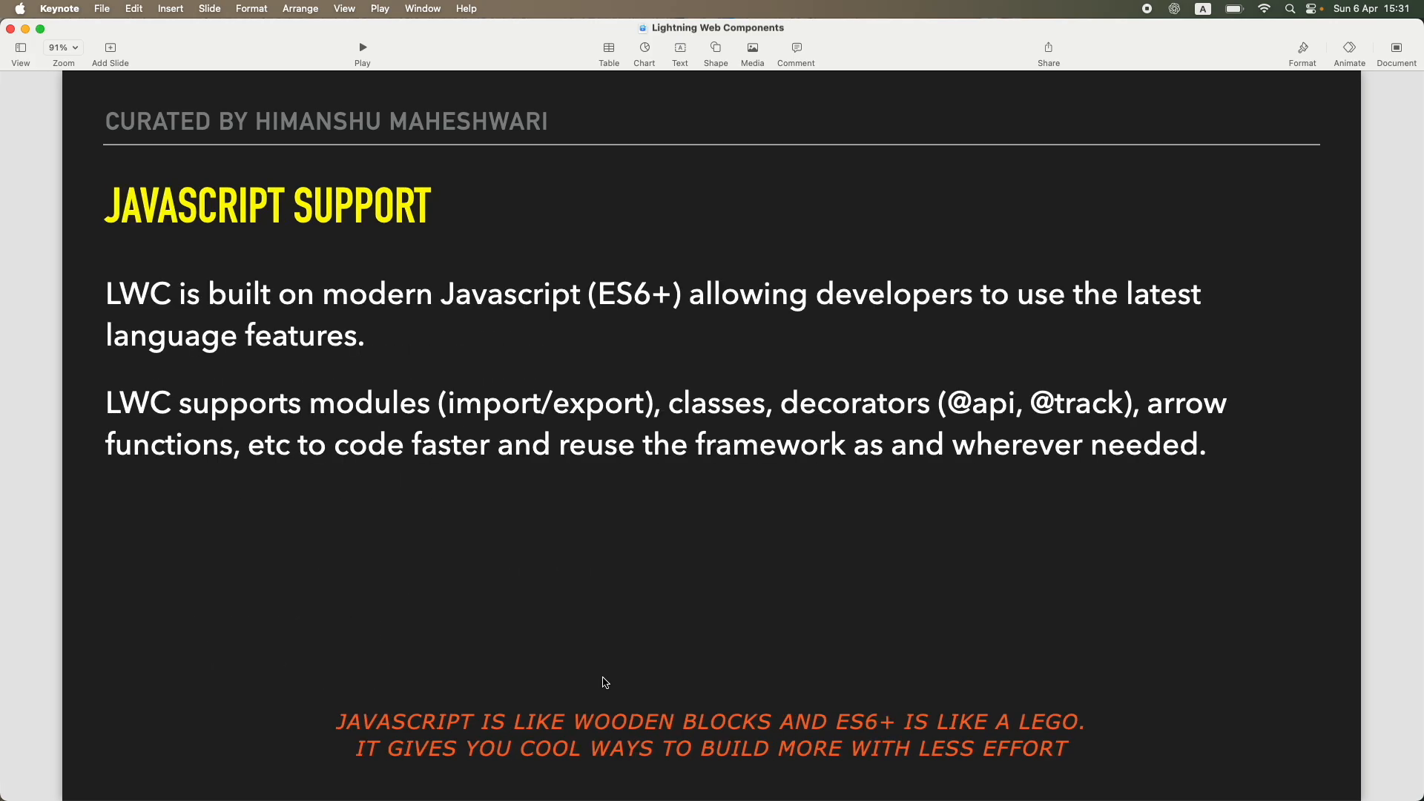
pyautogui.press('right')
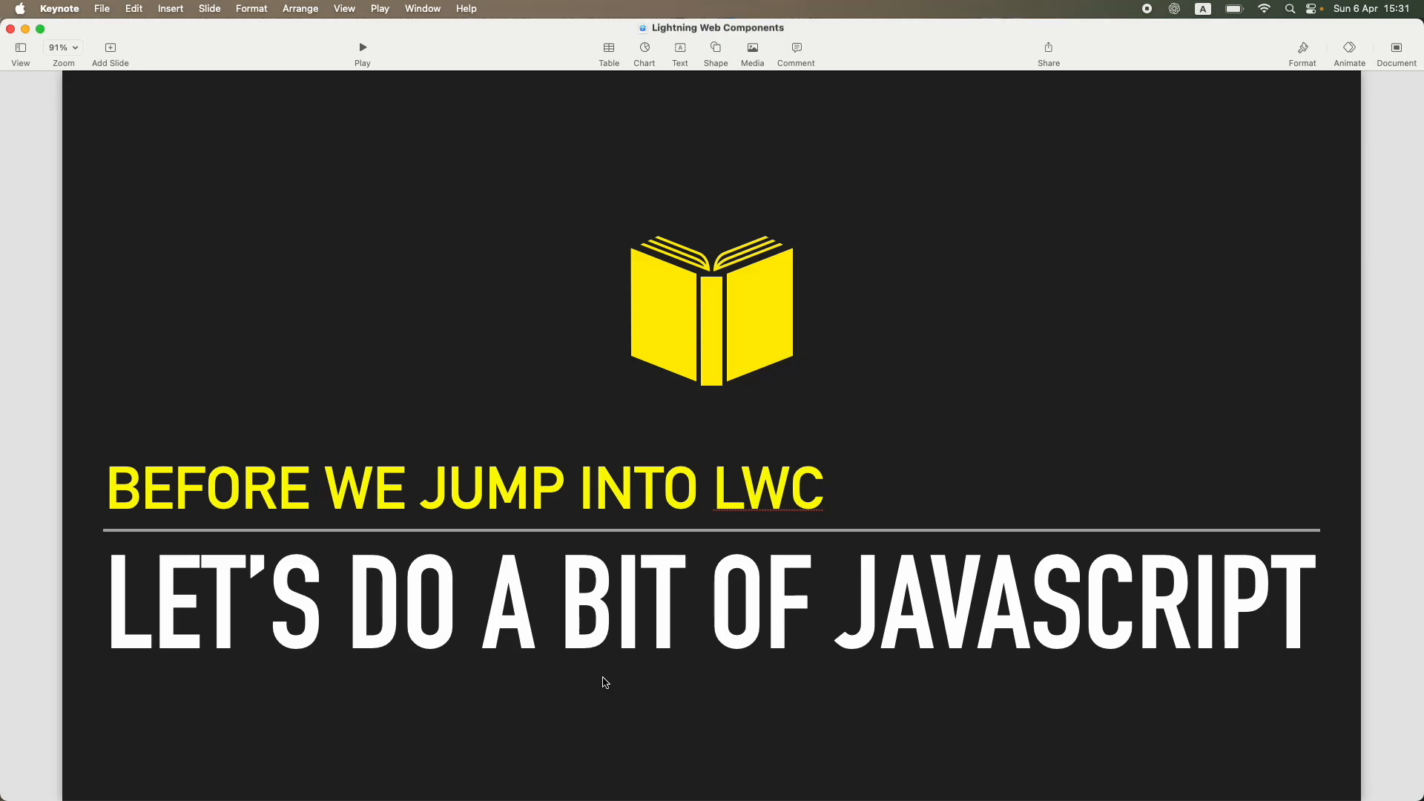
pyautogui.press('right')
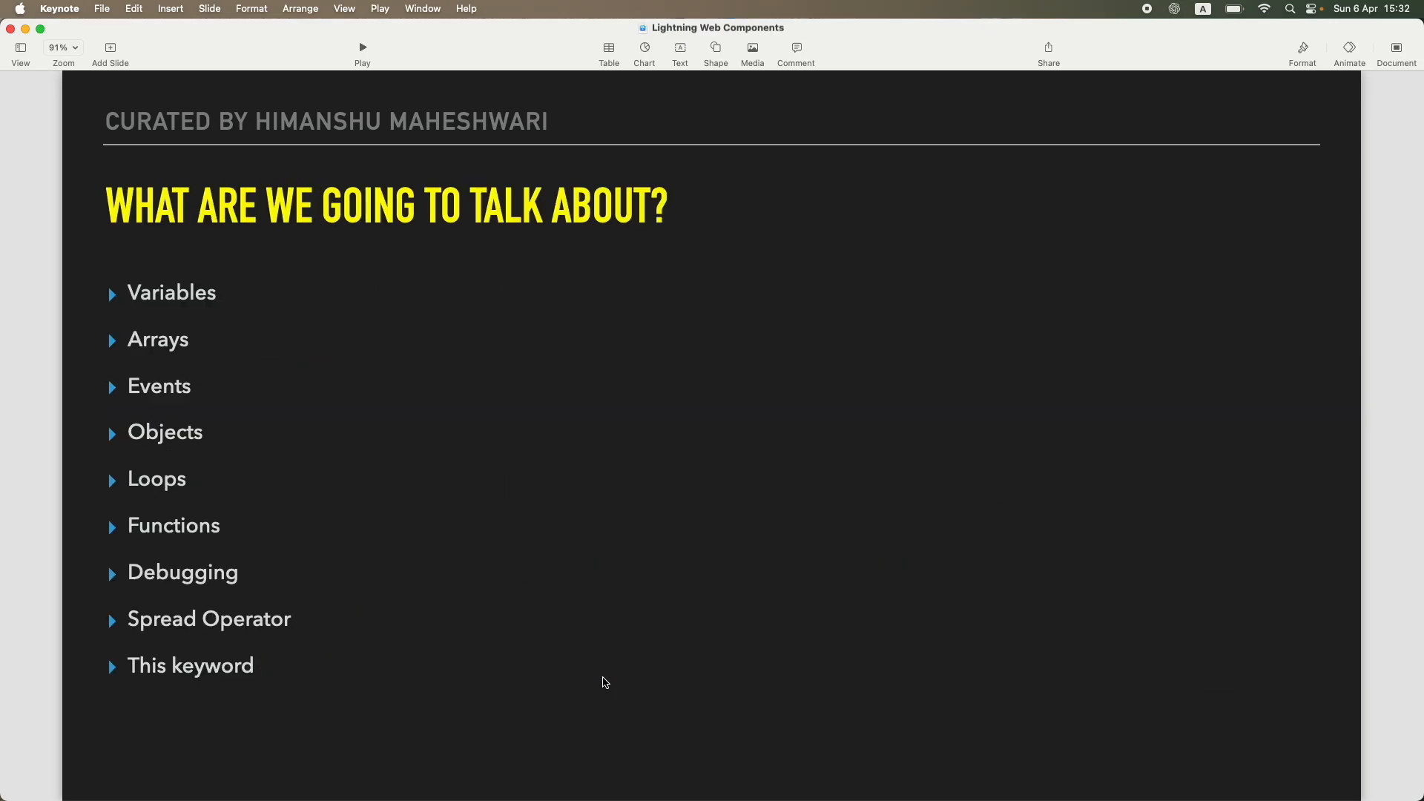
# Advance via the first Variables slide to the var, let and const rules slide.
pyautogui.press('right')
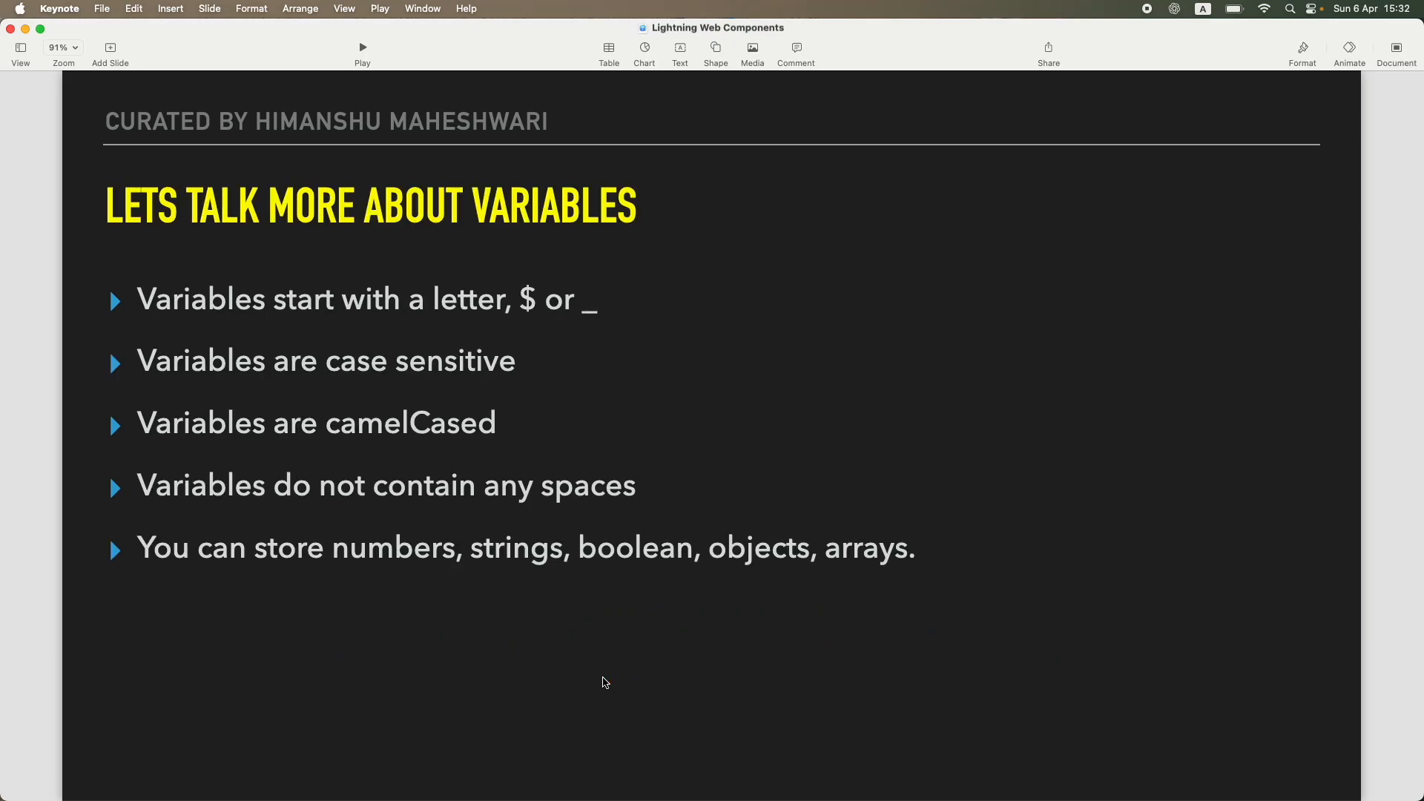
pyautogui.press('right')
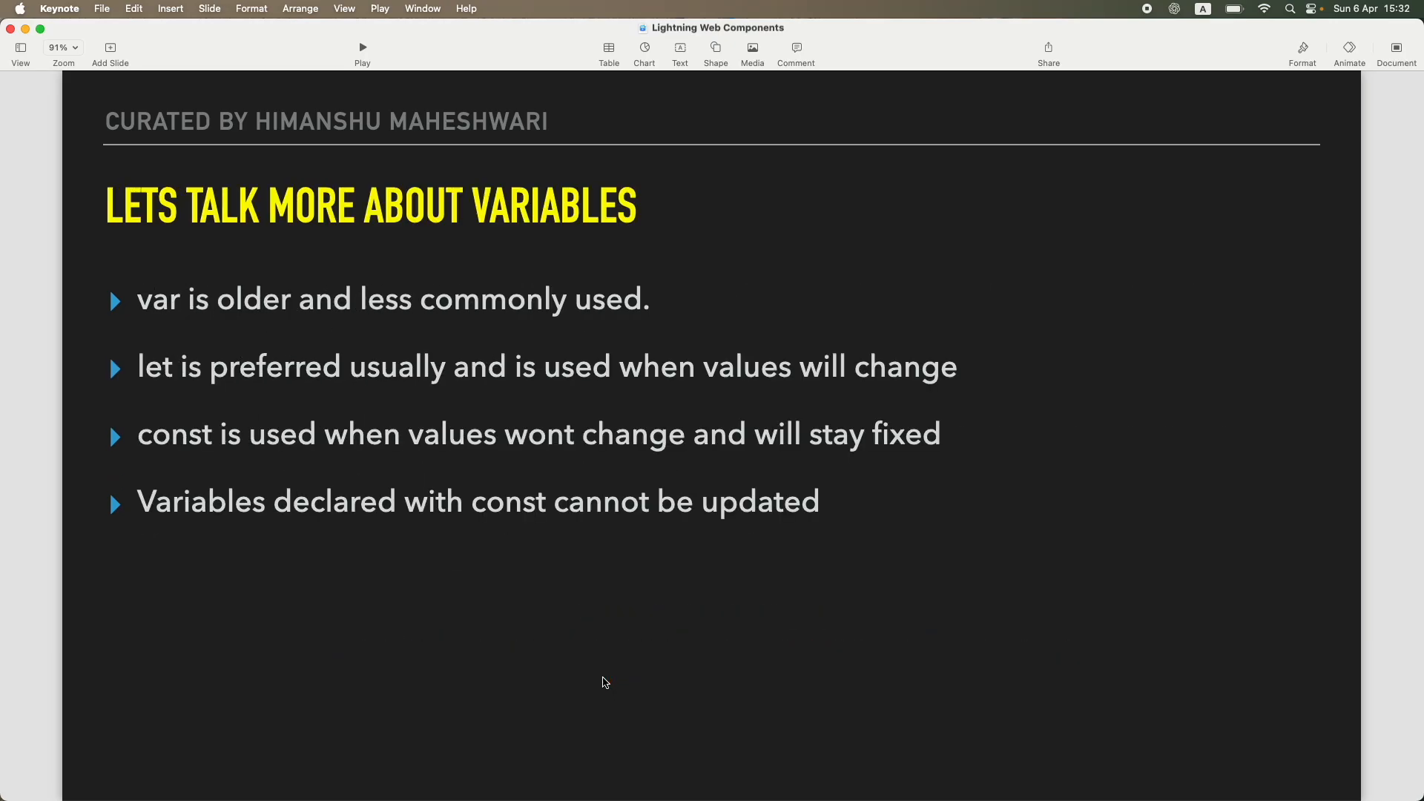
# Move past the Arrays, array methods, Functions and Objects slides onto Loops.
pyautogui.press('right')
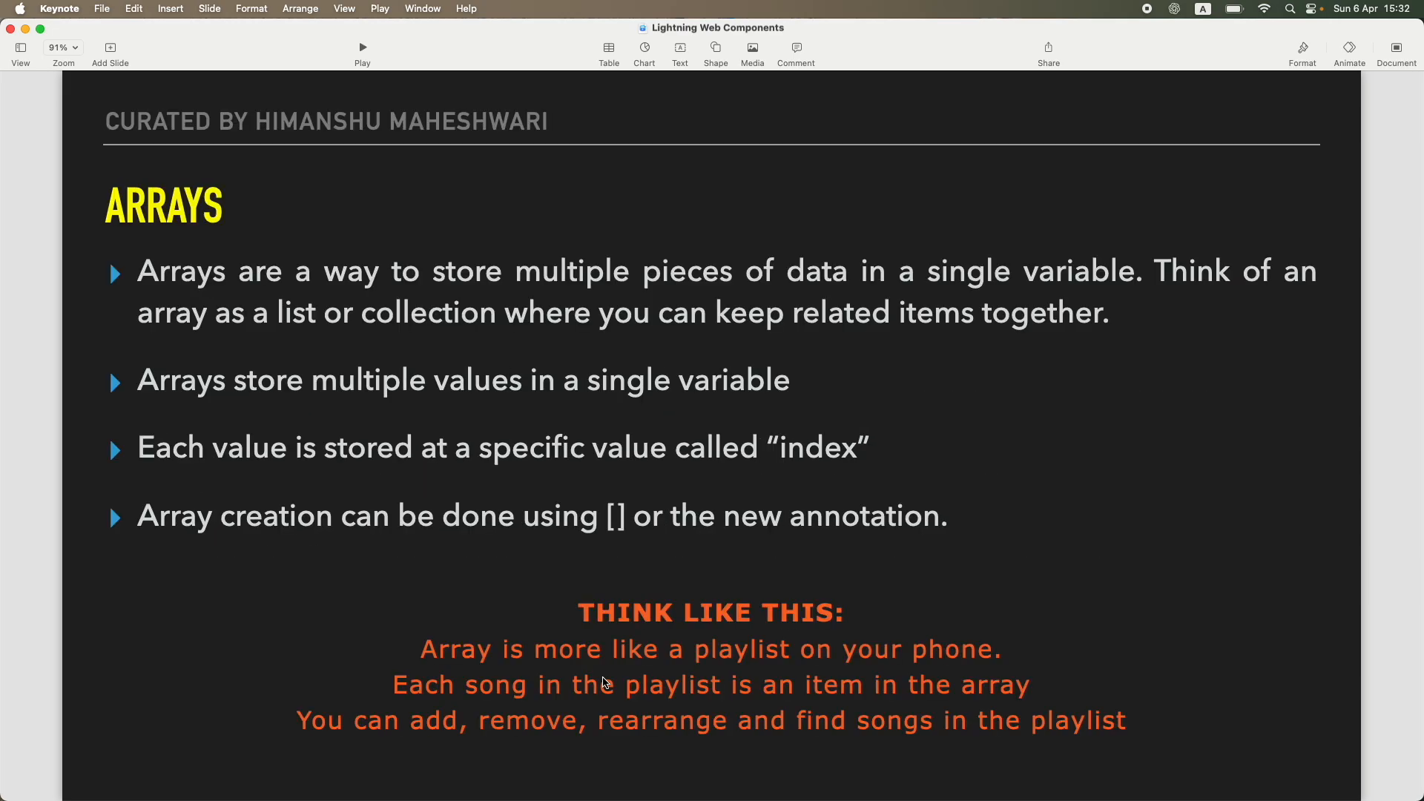
pyautogui.press('right')
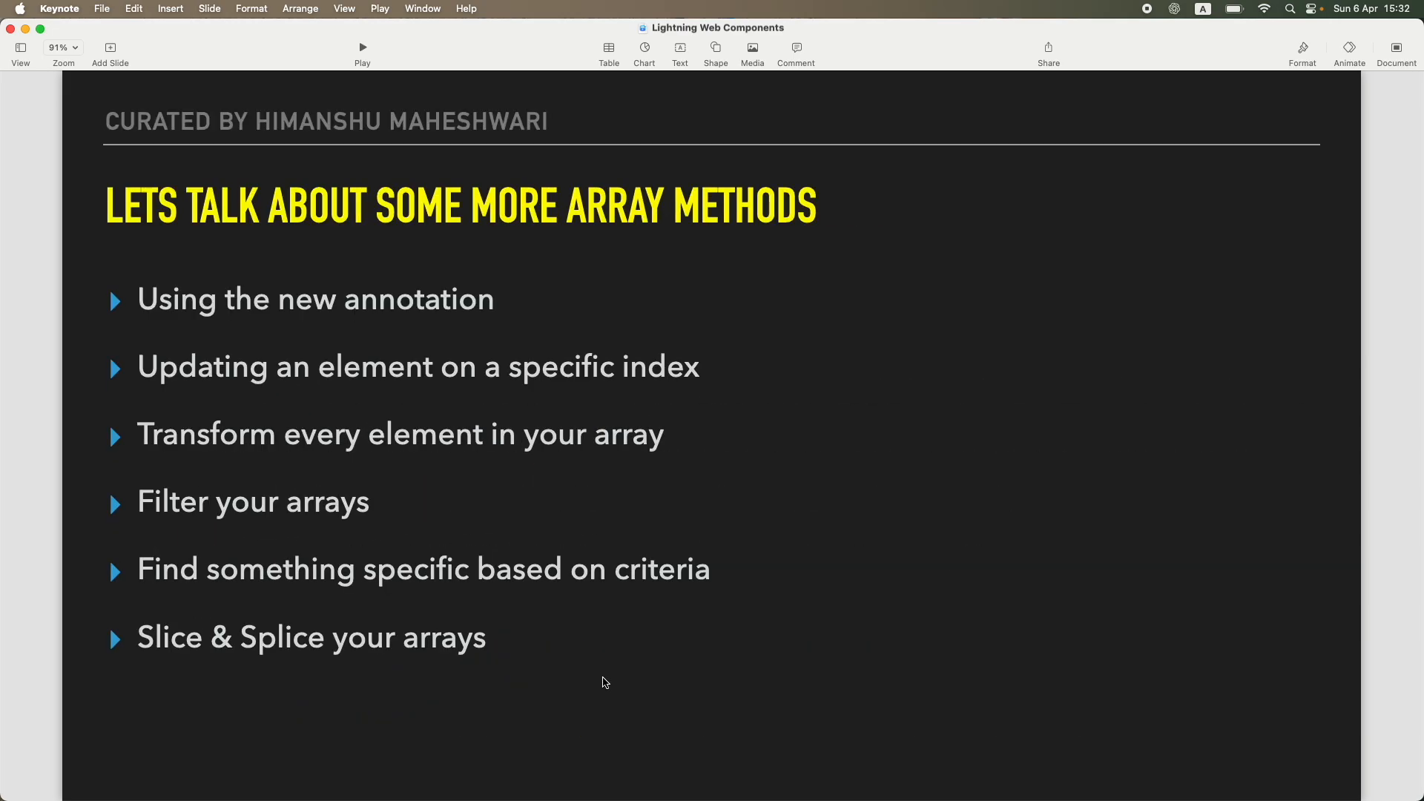
pyautogui.press('right')
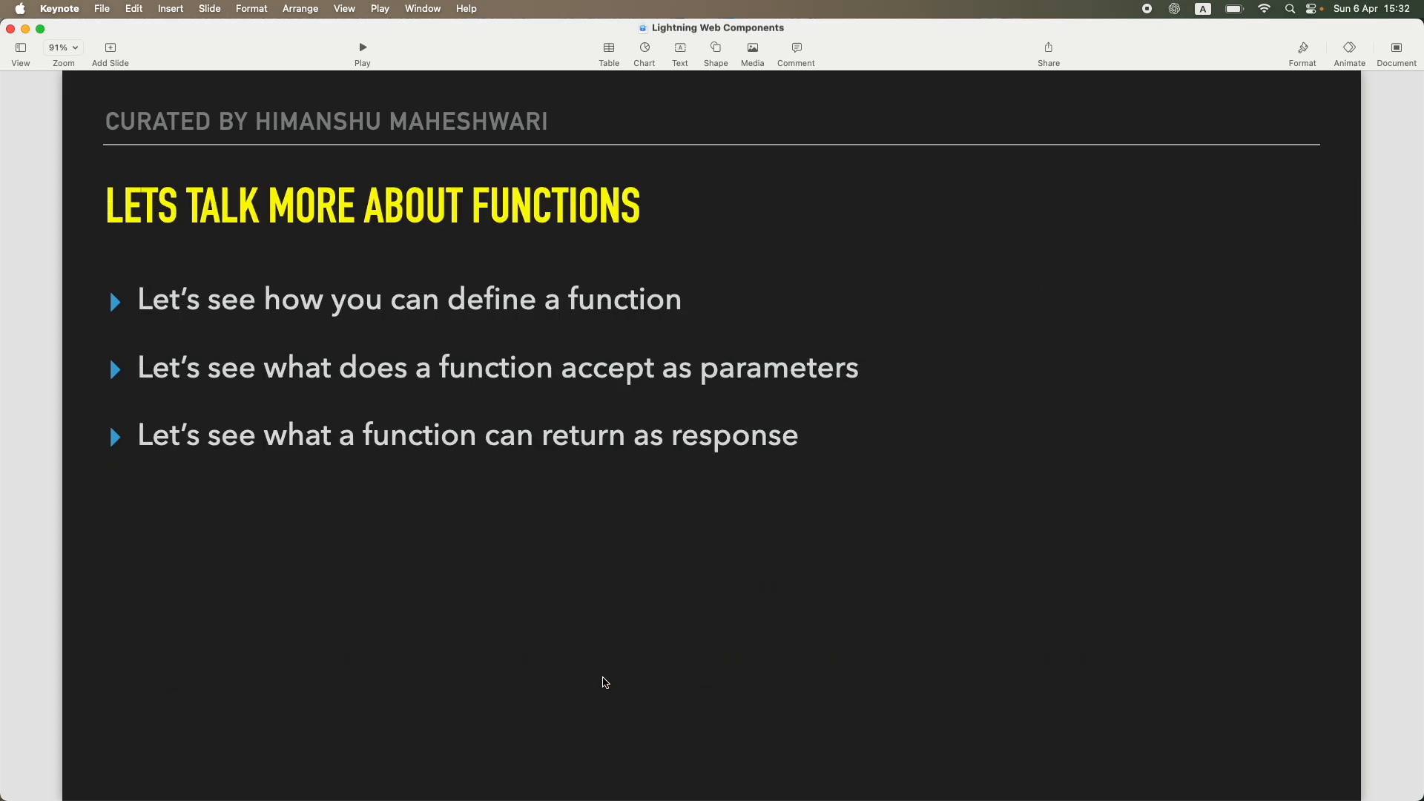
pyautogui.press('right')
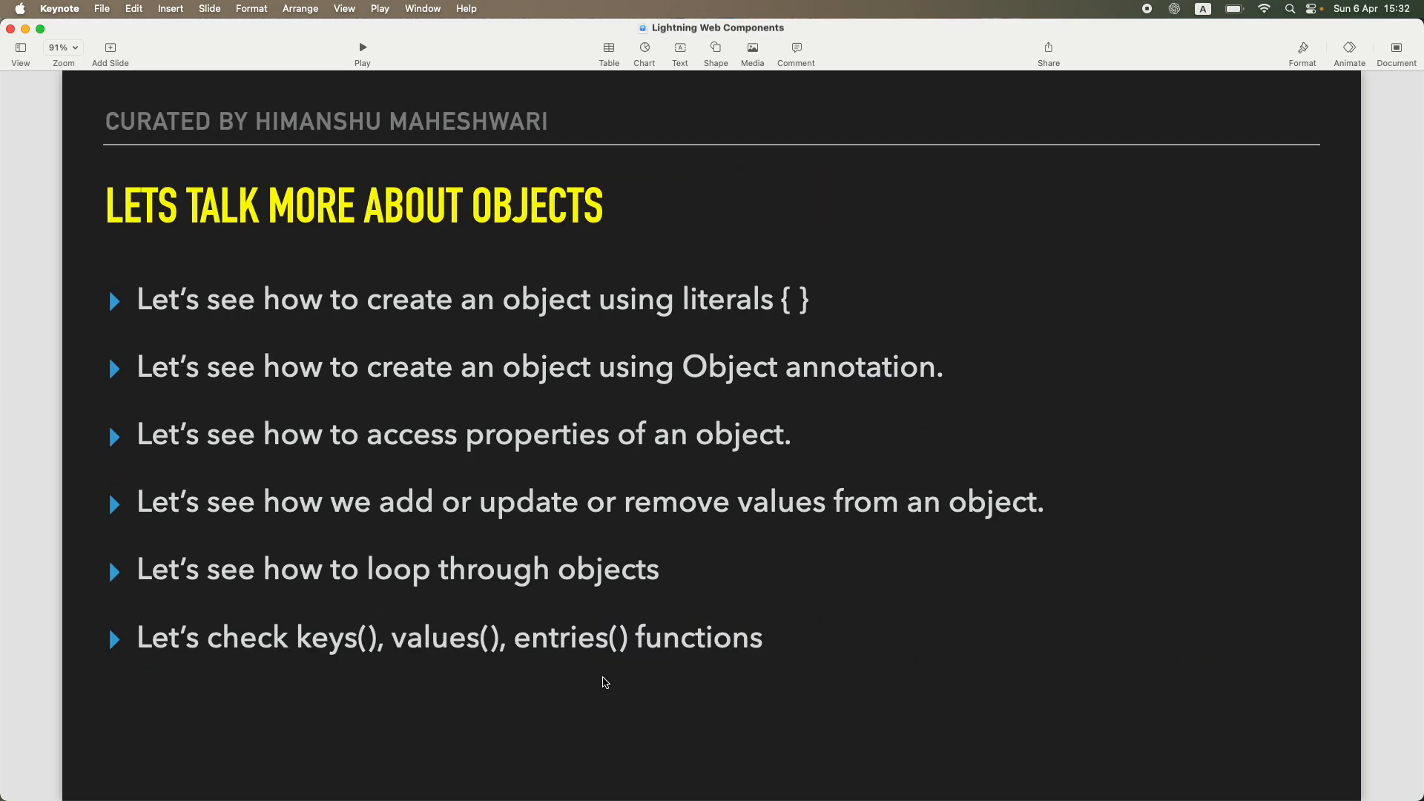
pyautogui.press('right')
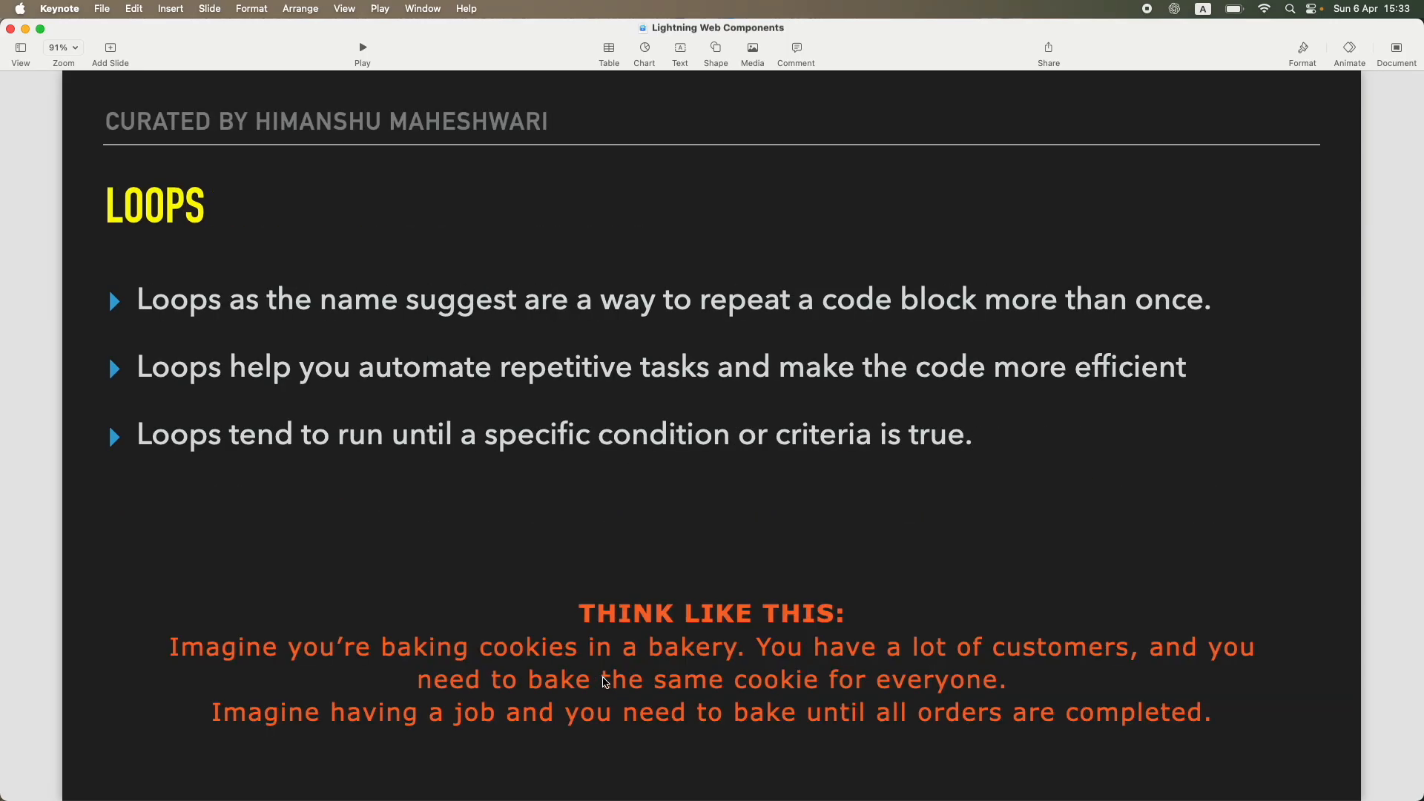
# Step through LWC relevance, Spread Operator and This Keyword slides to Async & Await.
pyautogui.press('right')
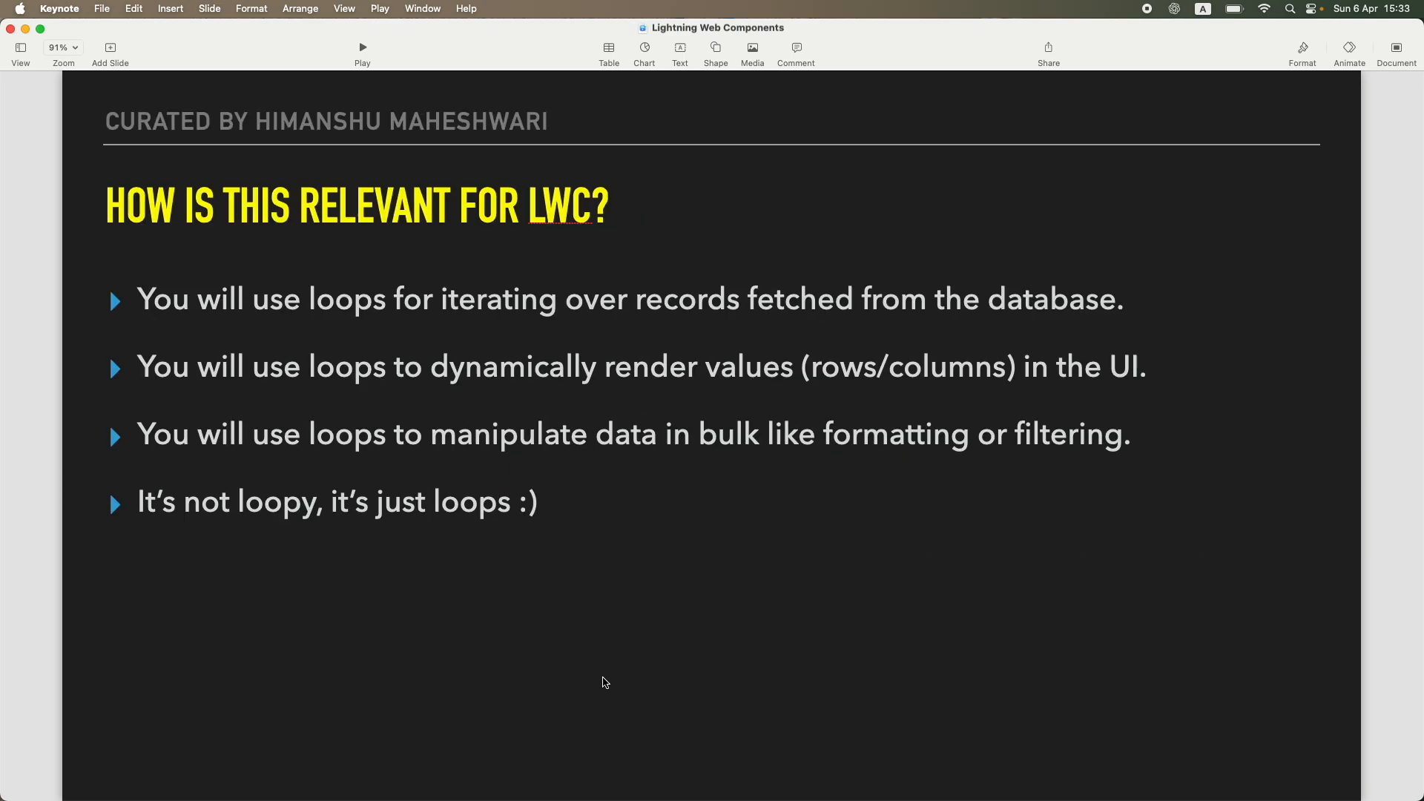
pyautogui.press('right')
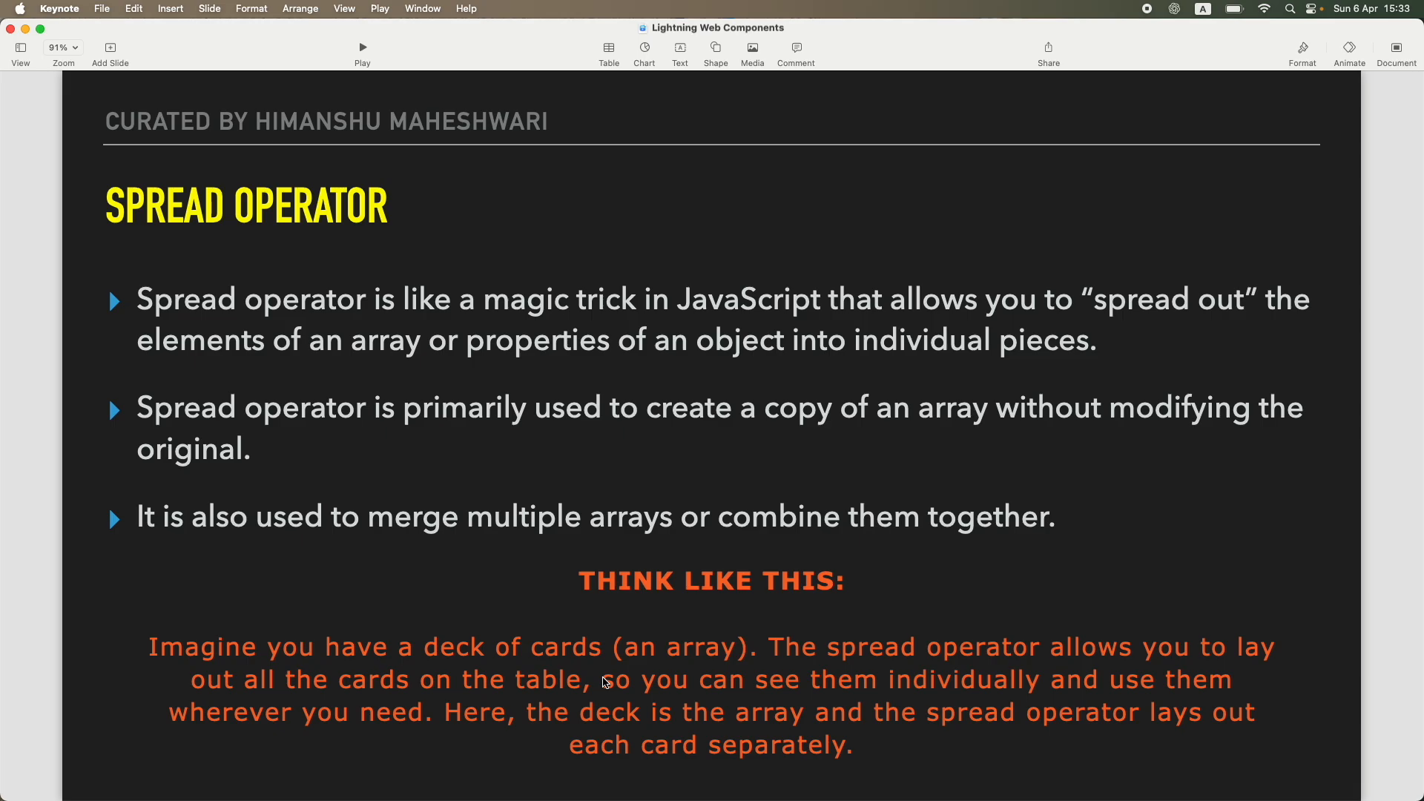
pyautogui.press('right')
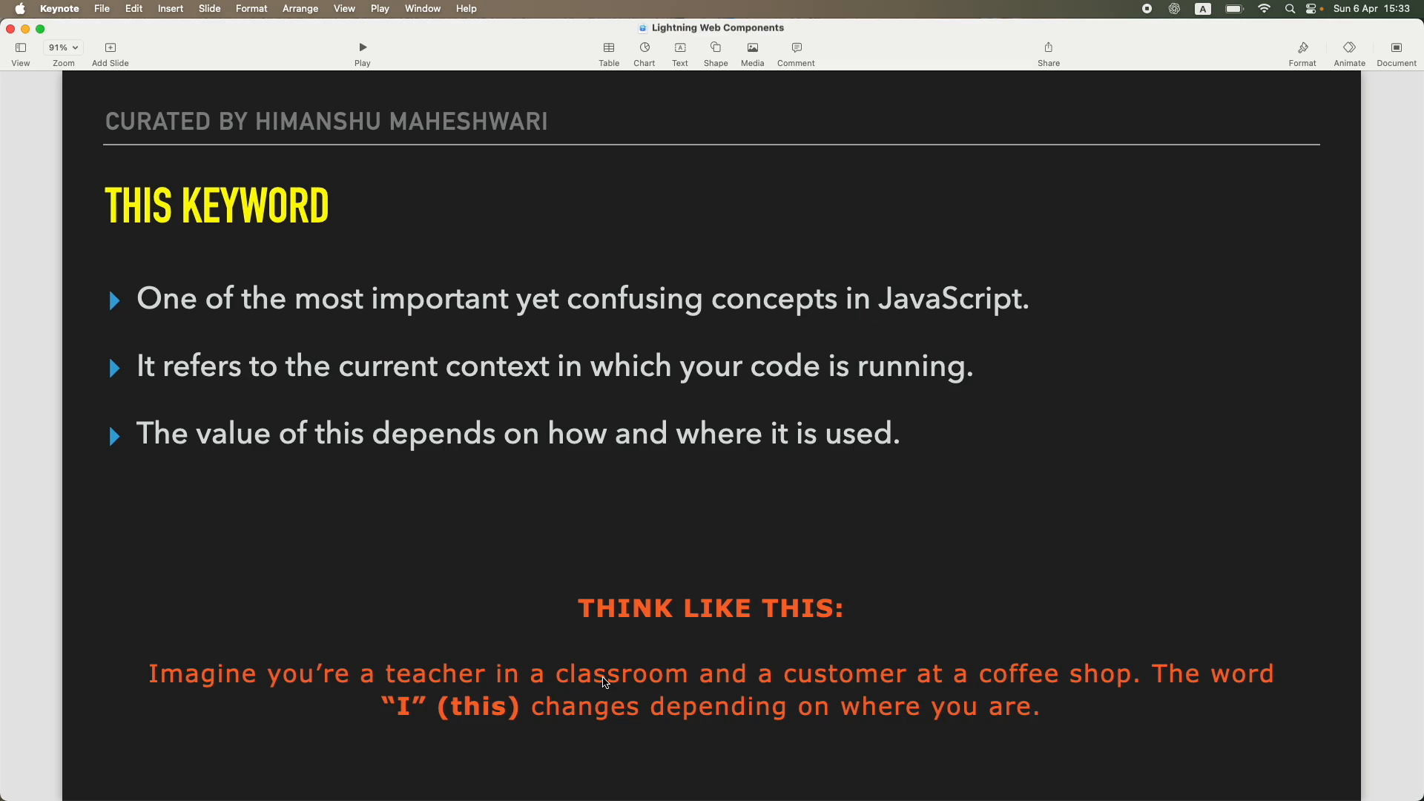
pyautogui.press('right')
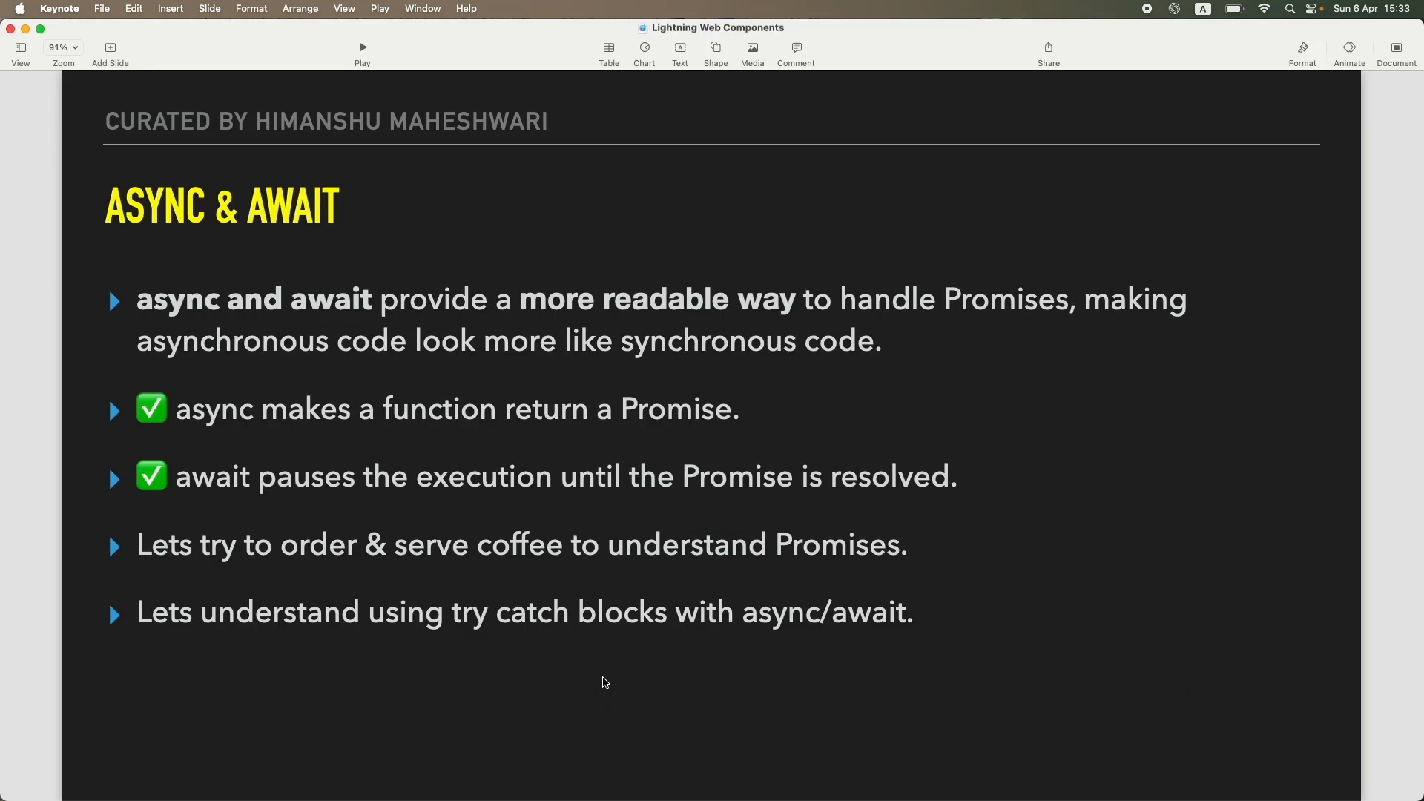
# Pass the Common Mistakes to Avoid slide and land on 'Let's Recap'.
pyautogui.press('right')
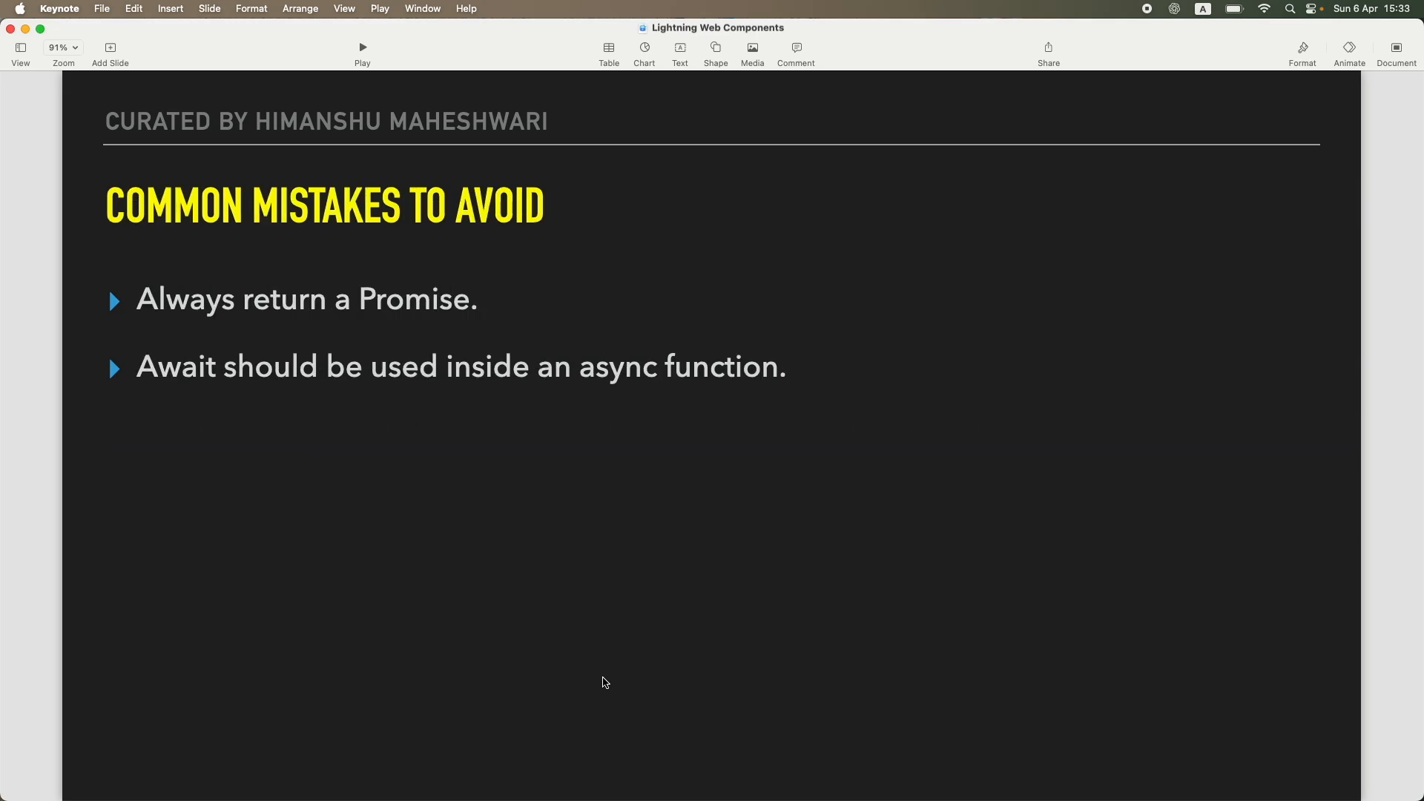
pyautogui.press('right')
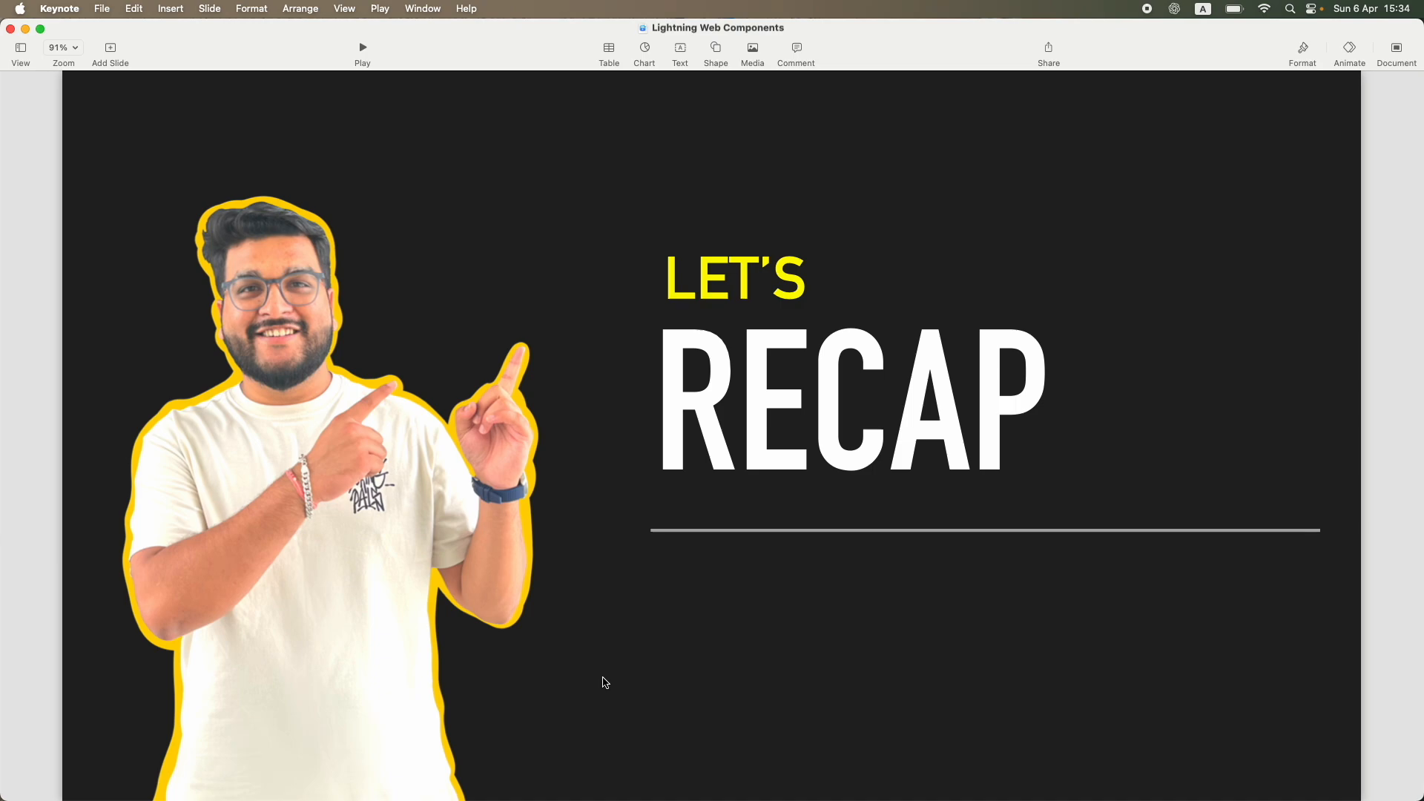
pyautogui.moveTo(628, 691)
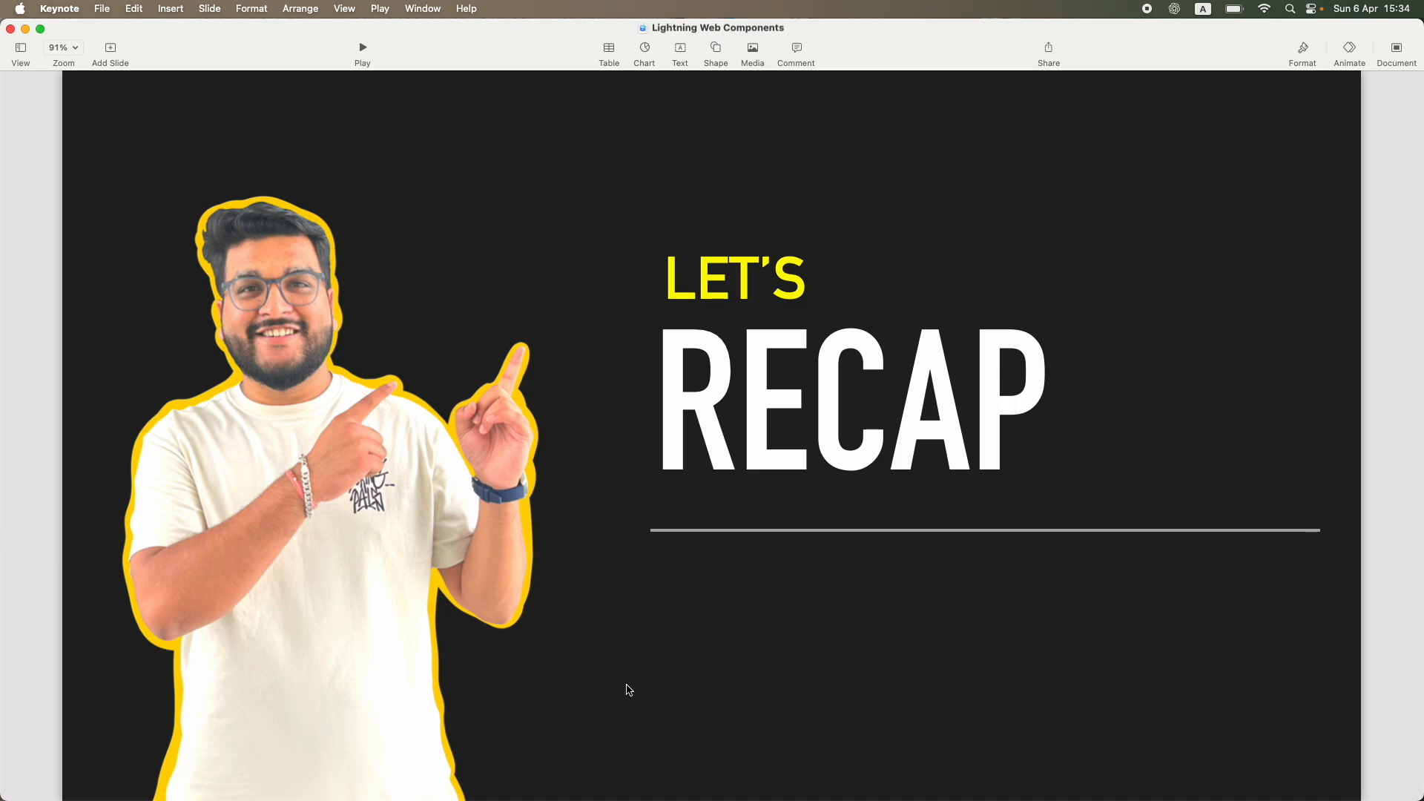
pyautogui.moveTo(650, 667)
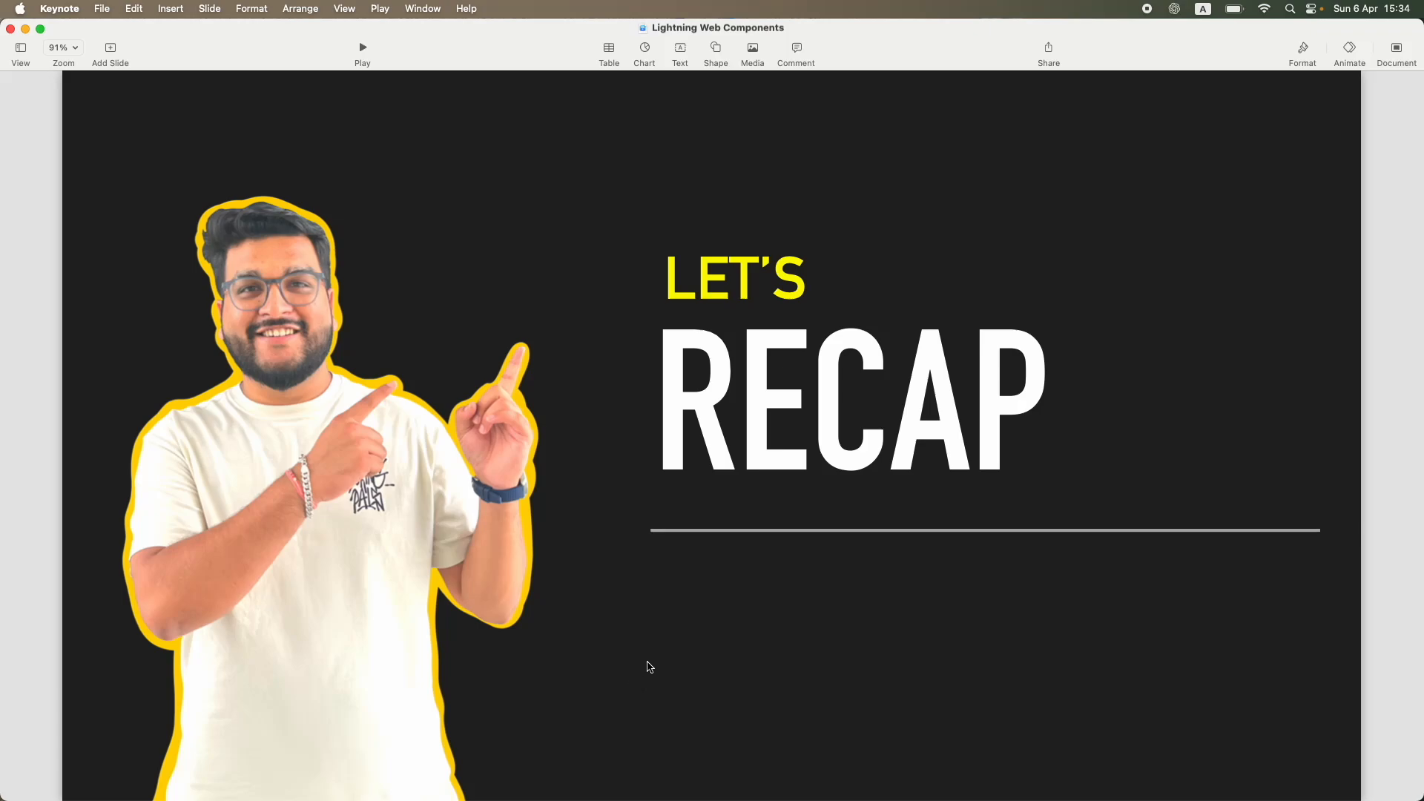
pyautogui.moveTo(692, 671)
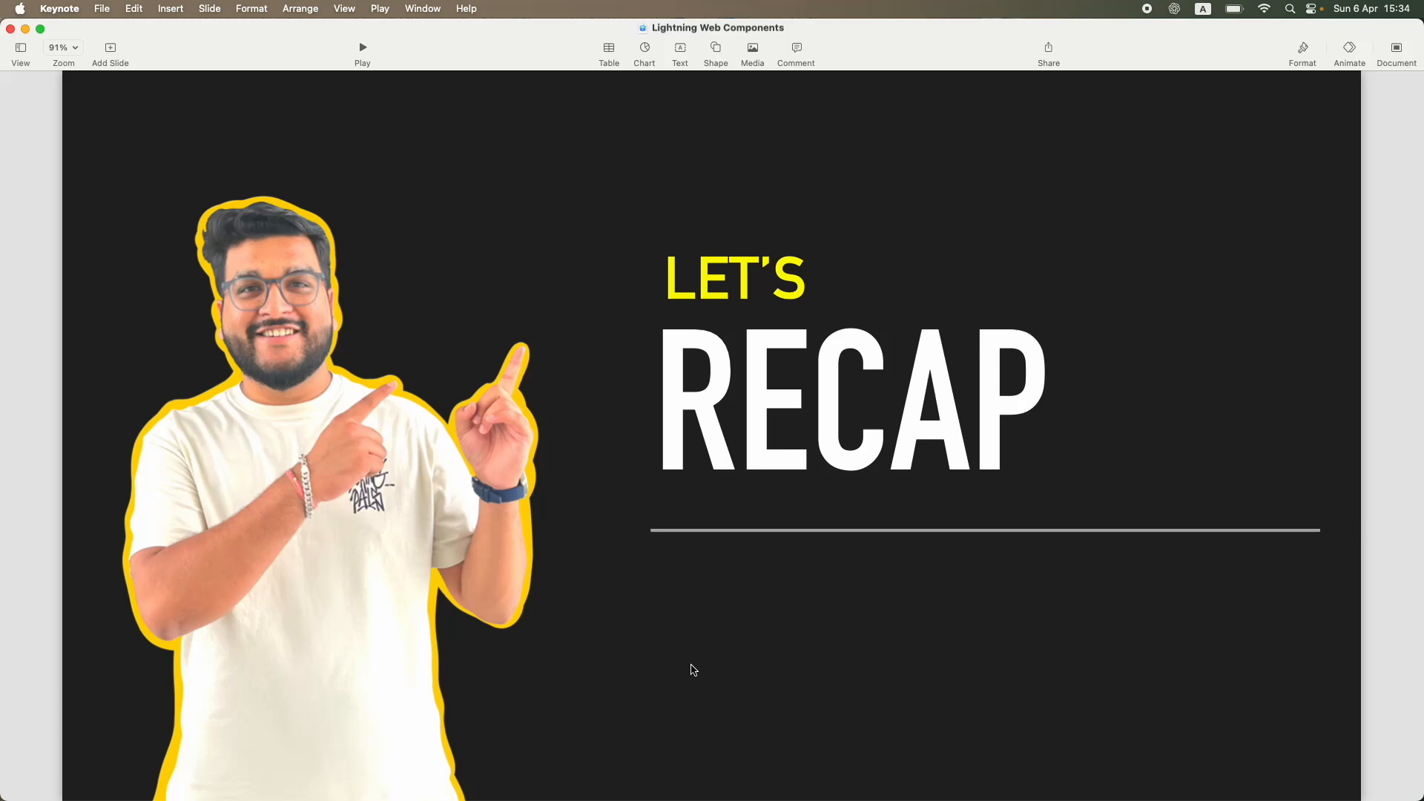
pyautogui.moveTo(684, 664)
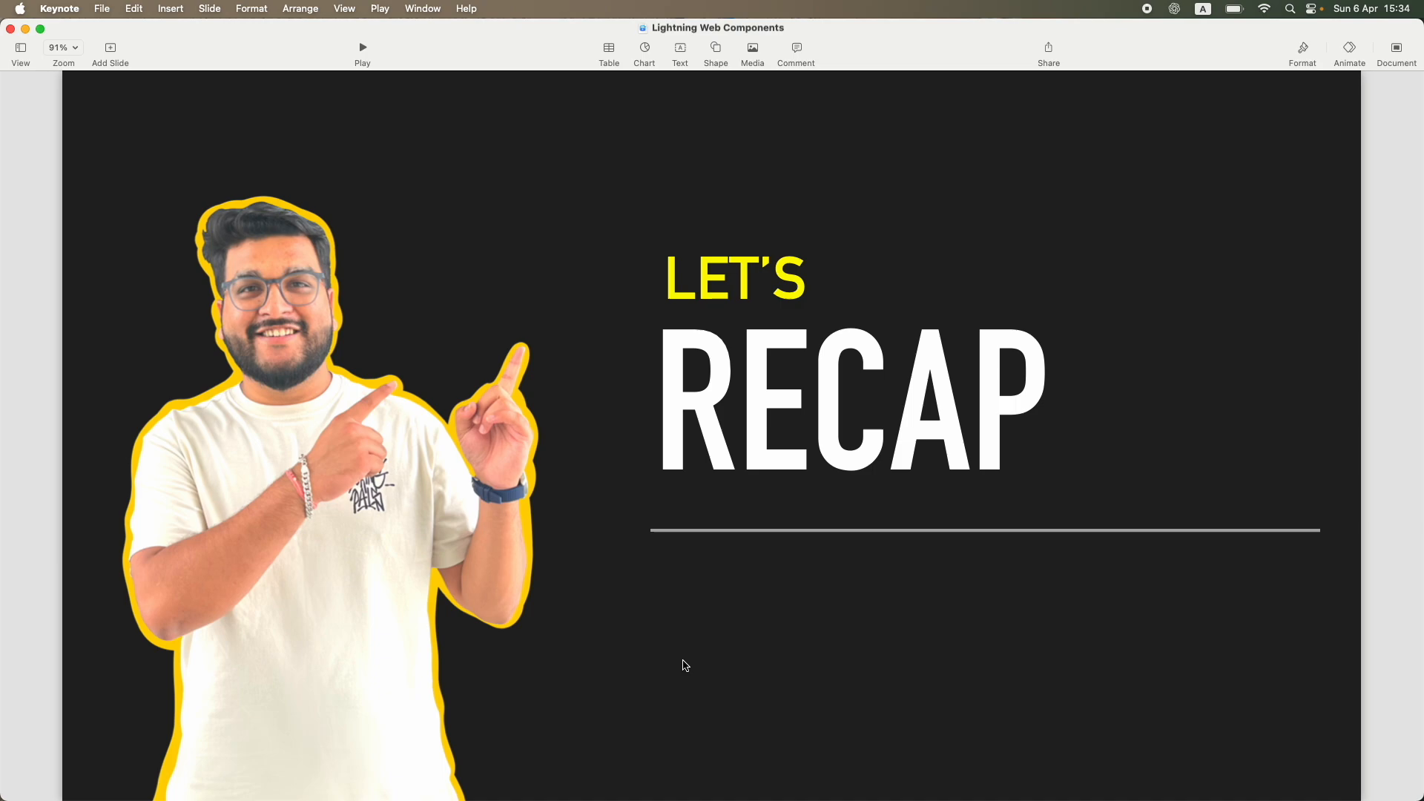